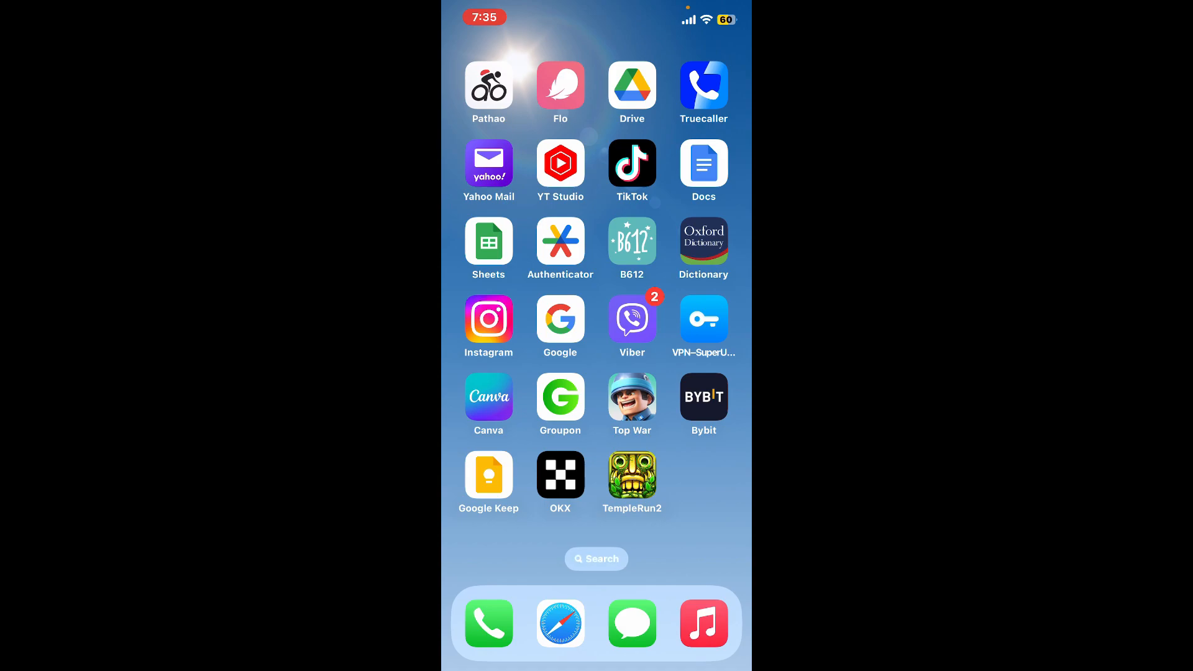
# Launch OKX from the home screen, landing on the Exchange home with crypto prices.
pyautogui.click(561, 475)
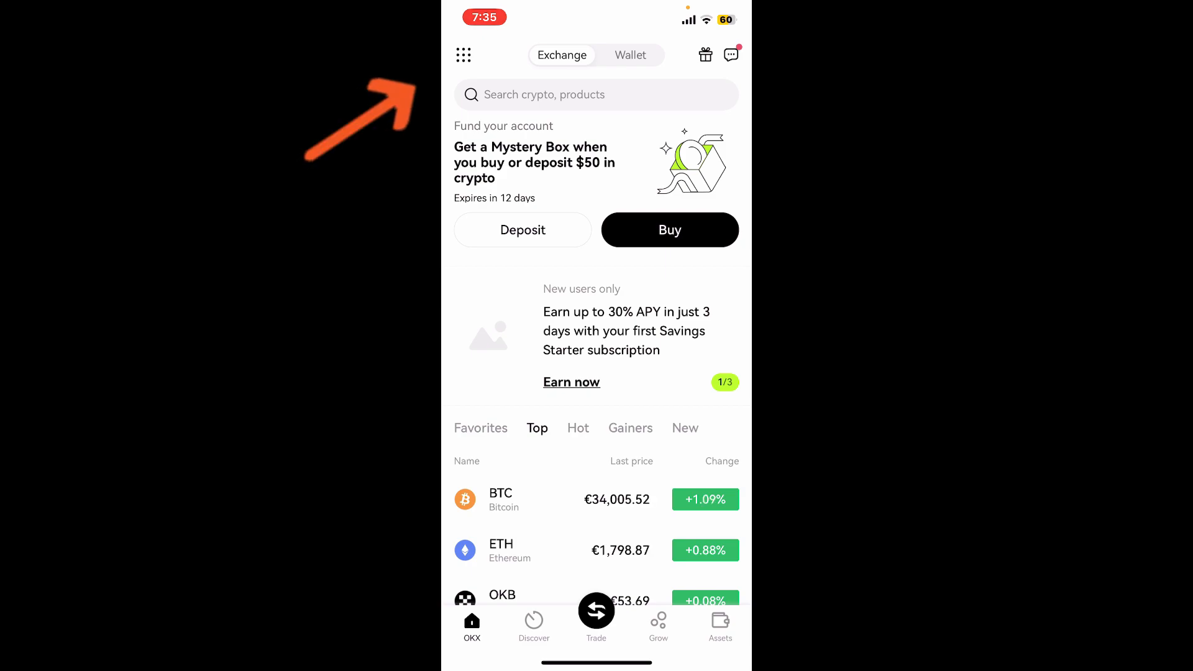
# Reach the Switch account page via the profile menu avatar, main account shown as current.
pyautogui.click(464, 55)
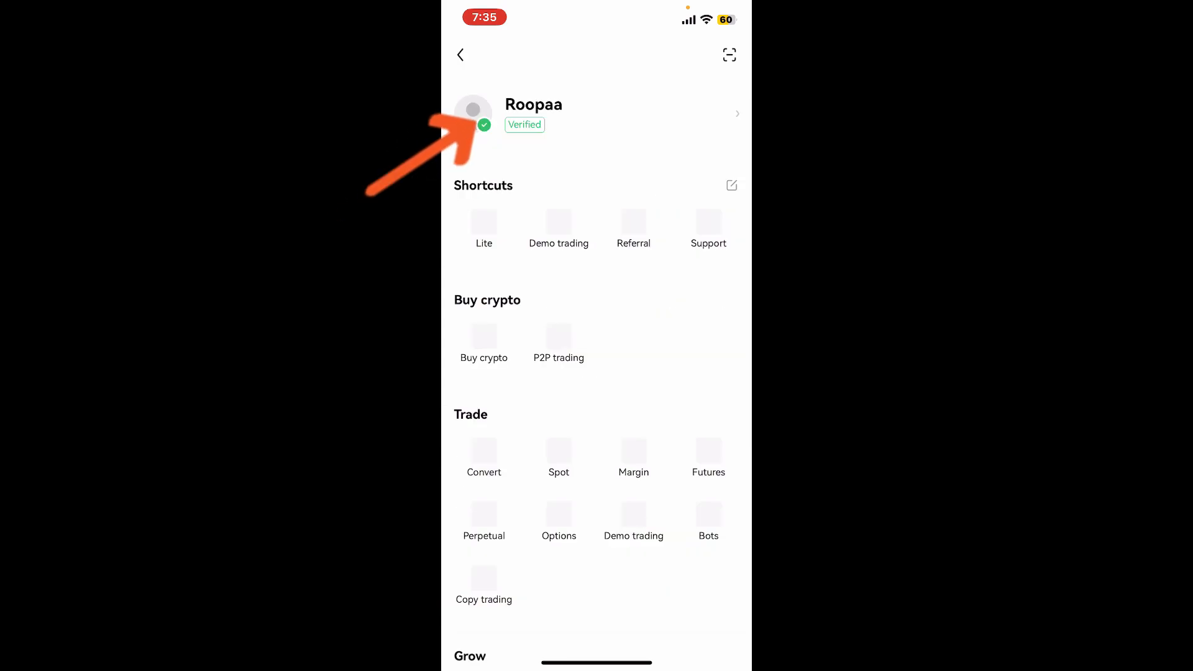
pyautogui.click(533, 104)
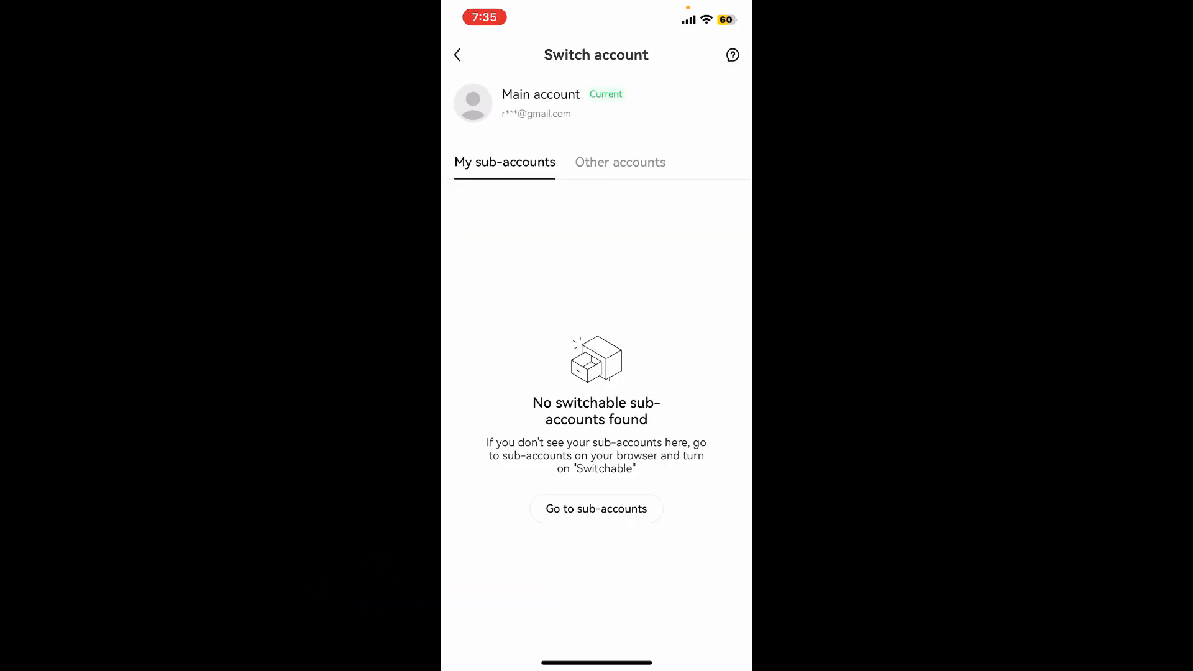
# Under Other accounts, switch to the listed linked account, shown as unverified.
pyautogui.click(620, 161)
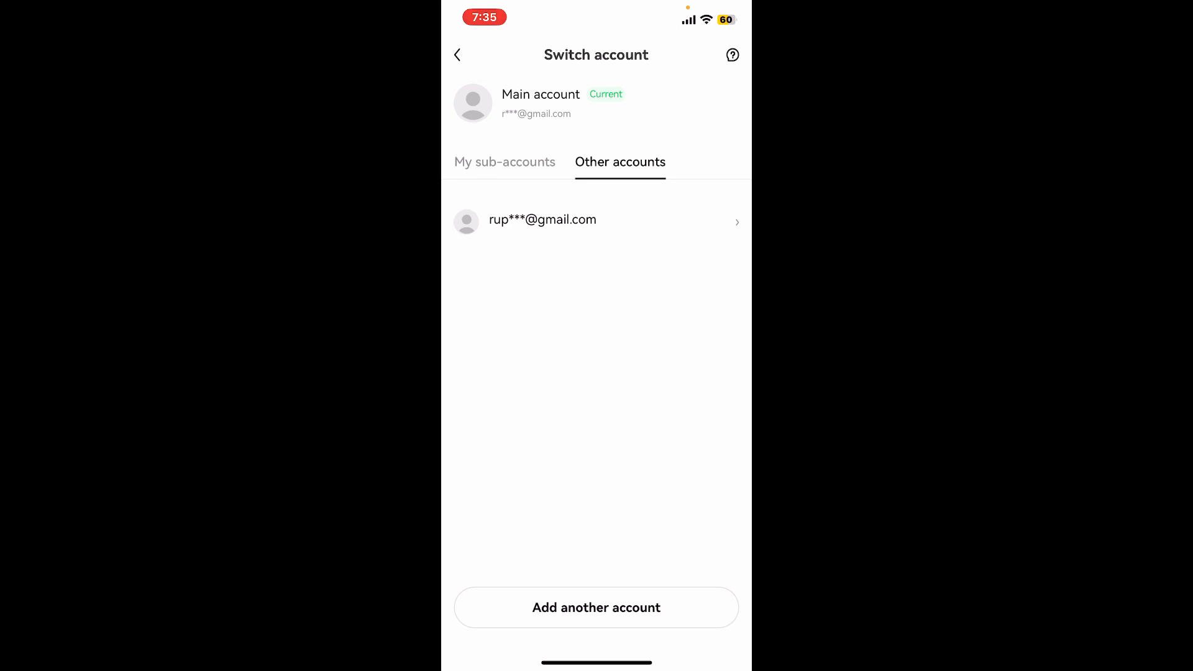
pyautogui.click(542, 220)
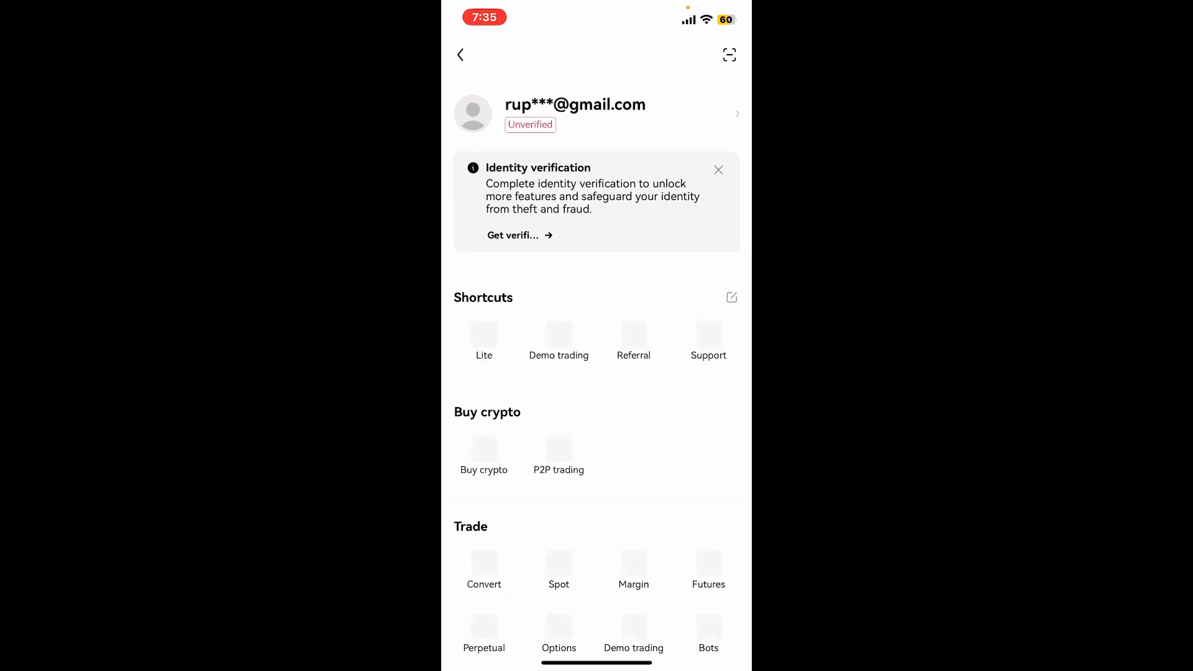